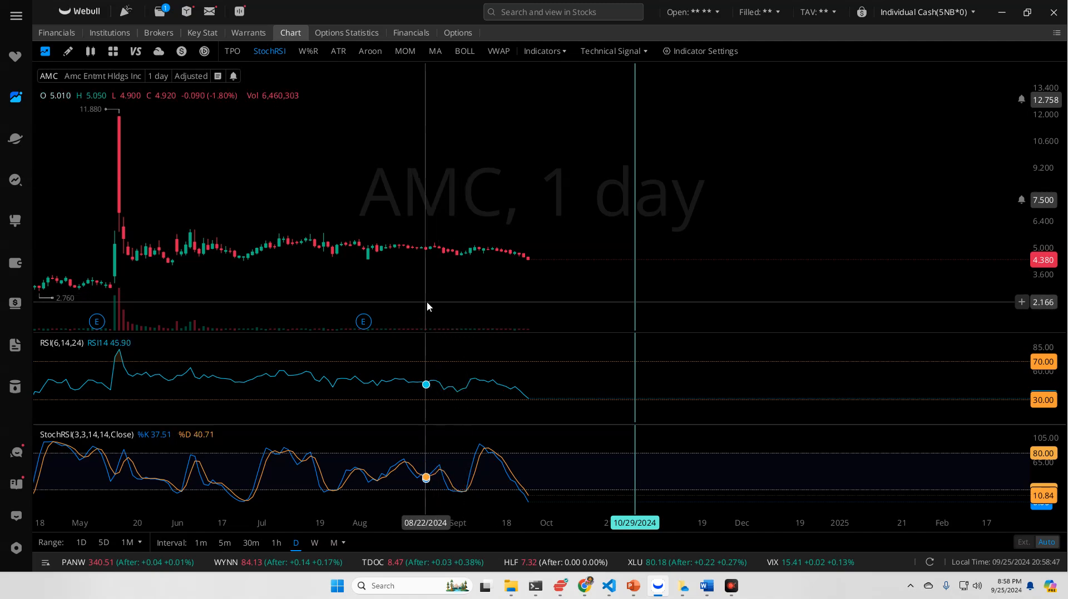
mouse_move(506, 279)
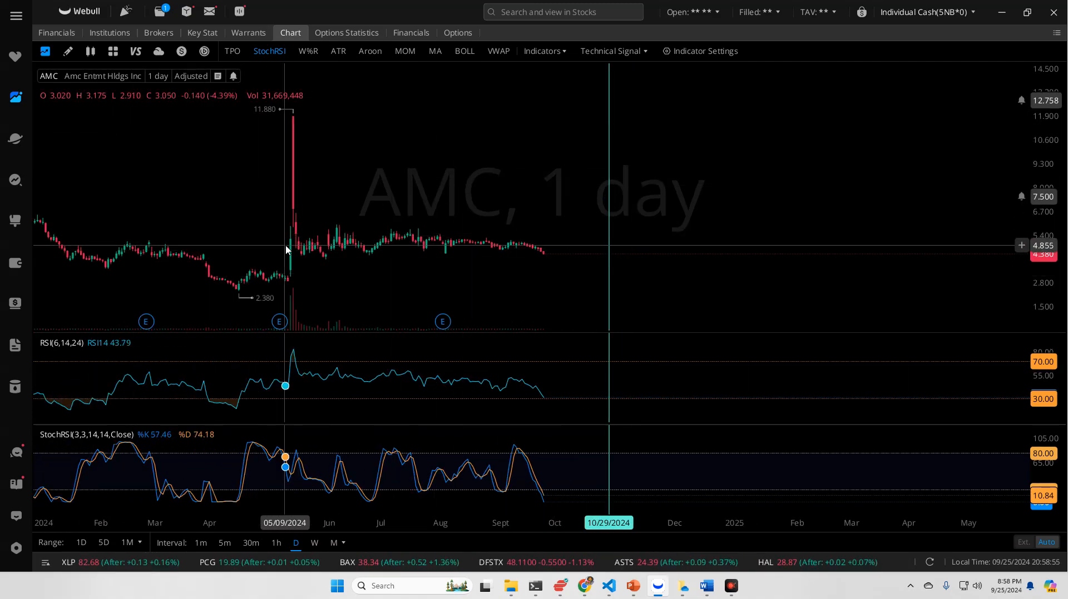
mouse_move(296, 245)
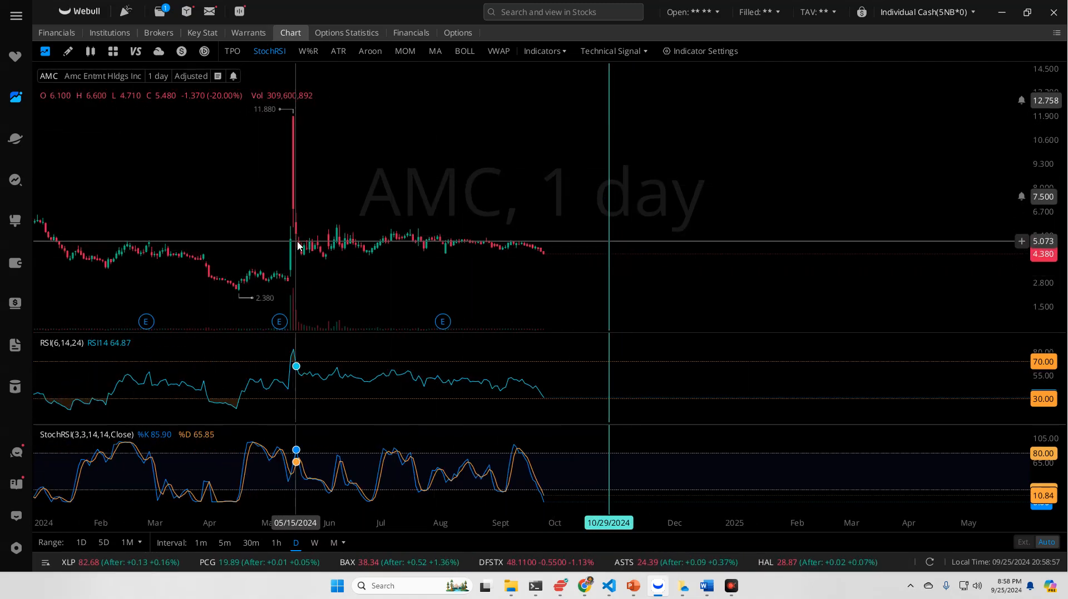
mouse_move(409, 259)
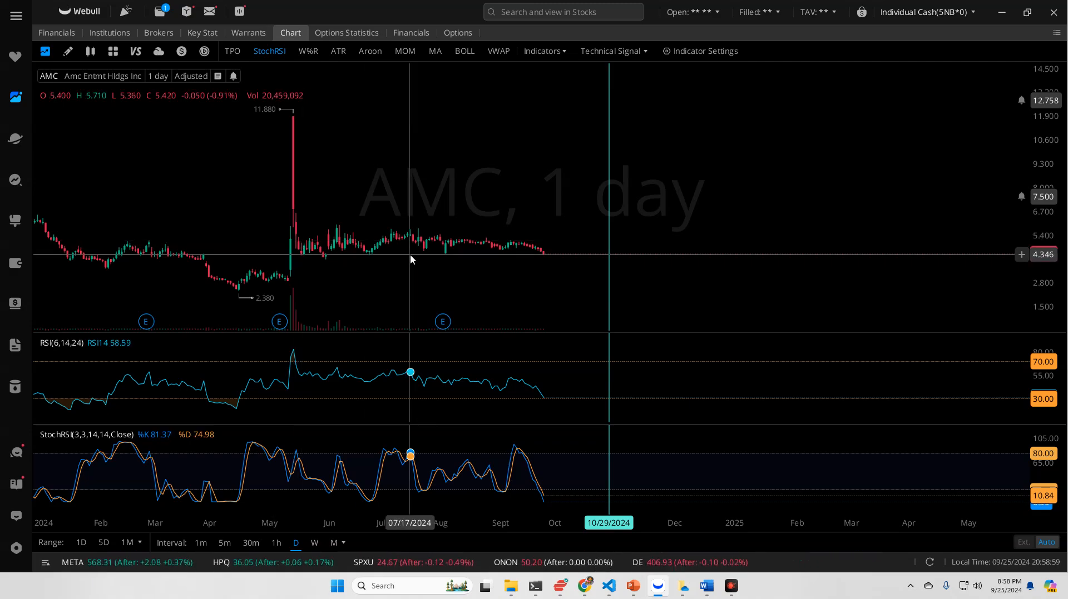
mouse_move(295, 273)
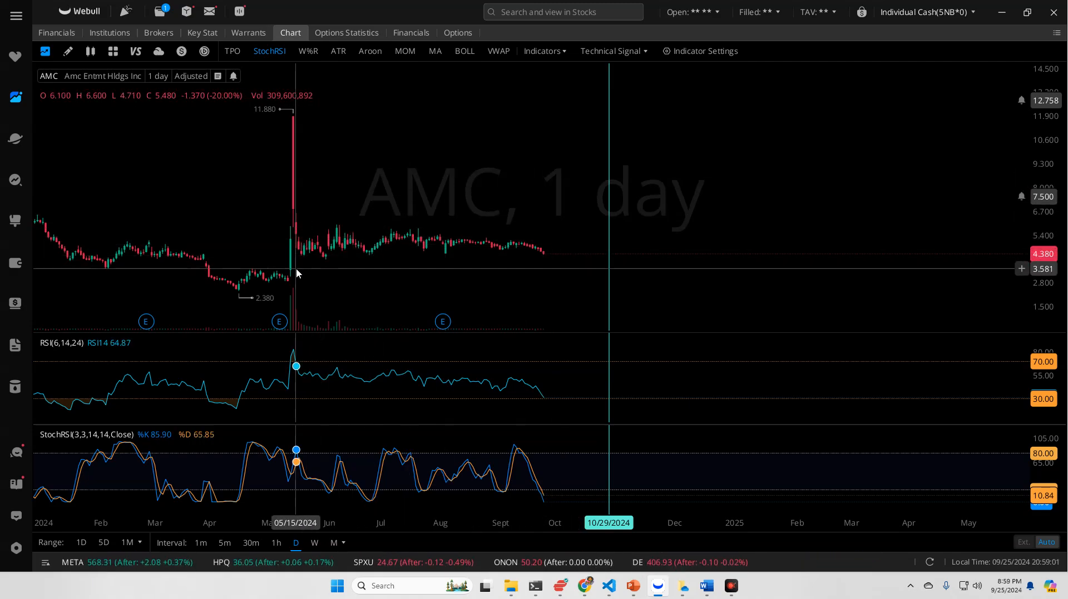
mouse_move(287, 284)
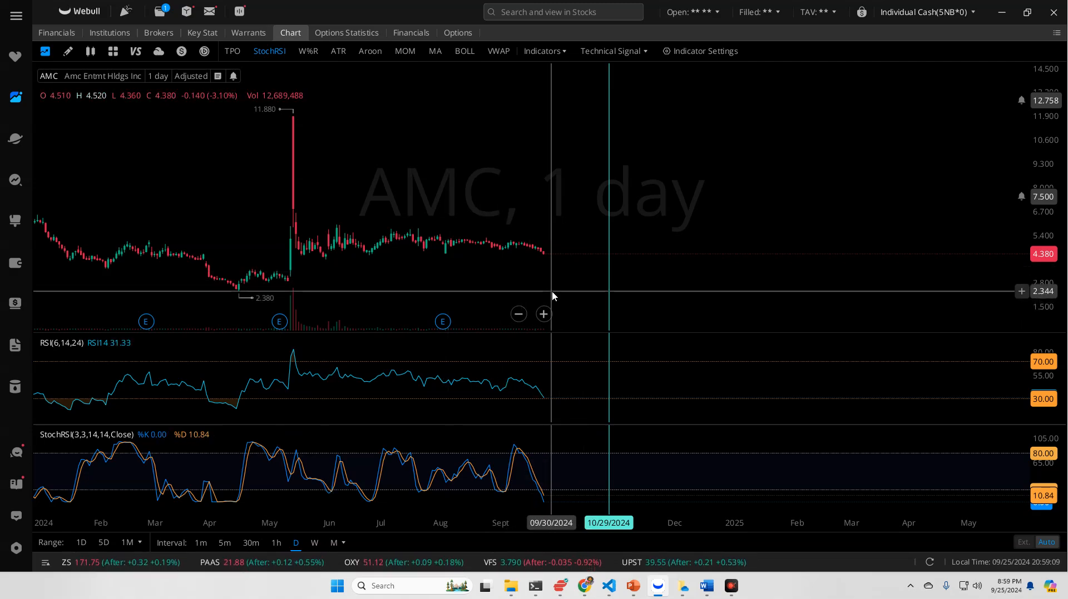
mouse_move(543, 273)
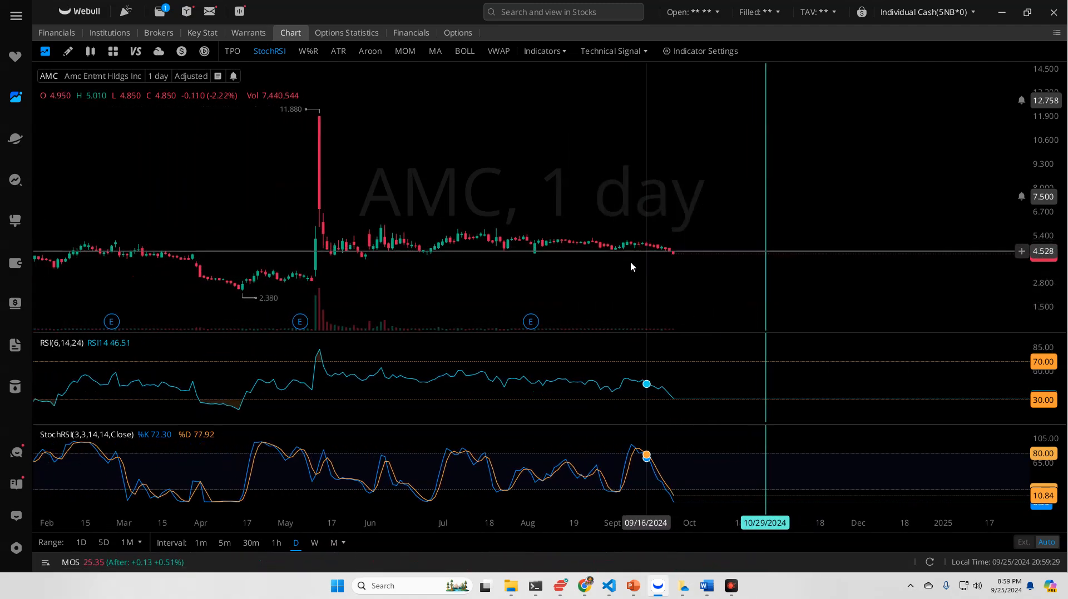
mouse_move(197, 406)
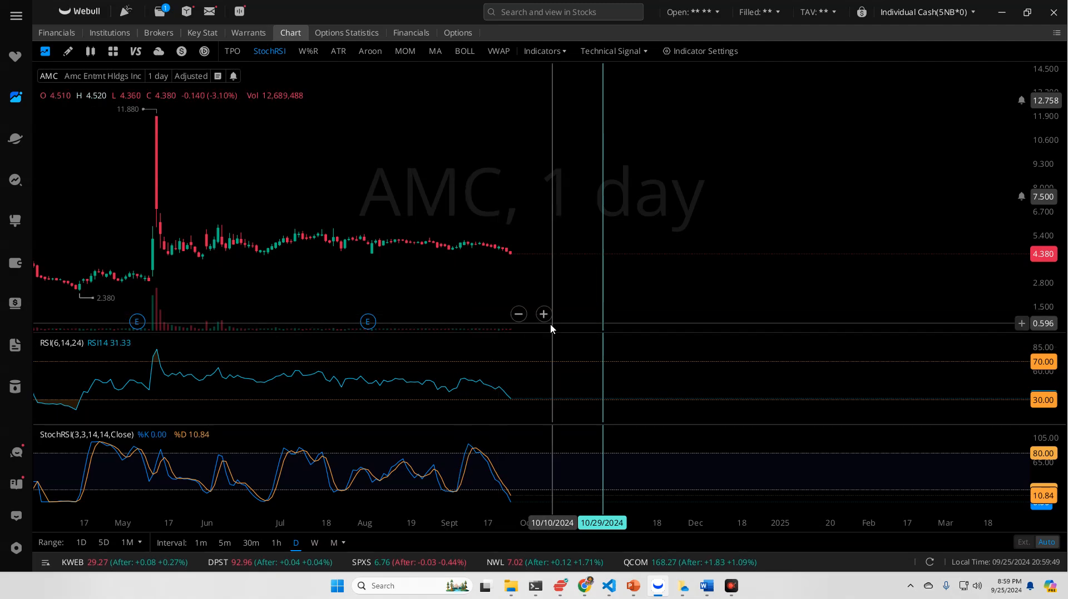
mouse_move(398, 300)
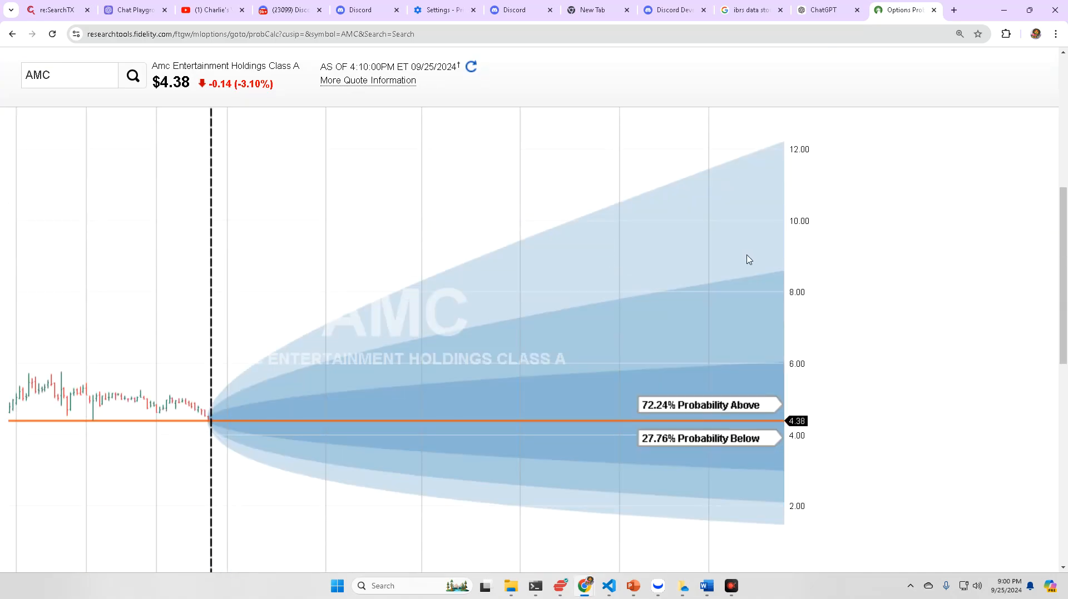
mouse_move(746, 283)
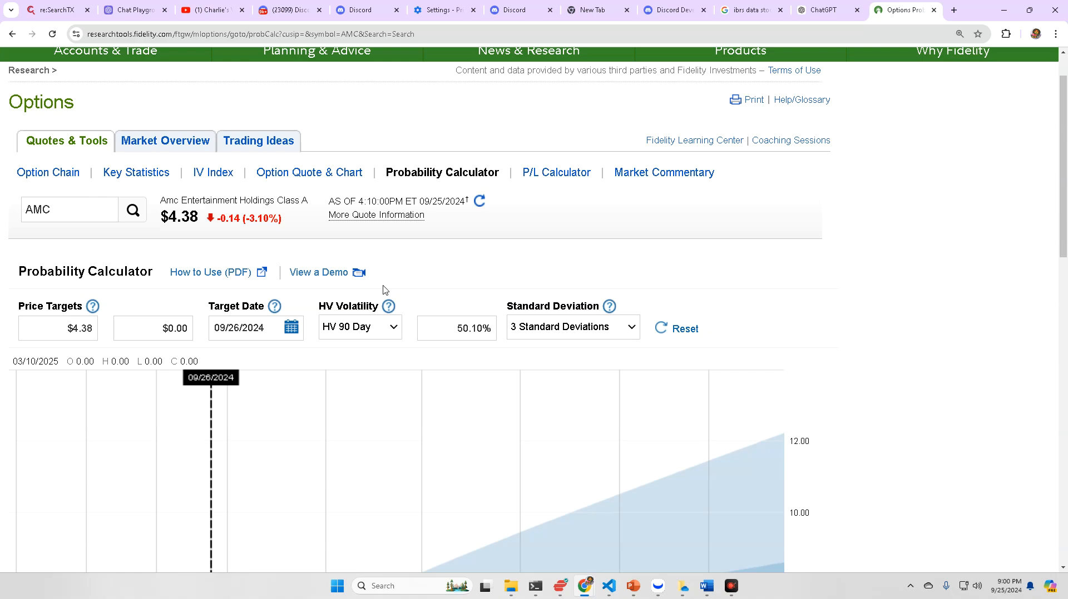
mouse_move(652, 283)
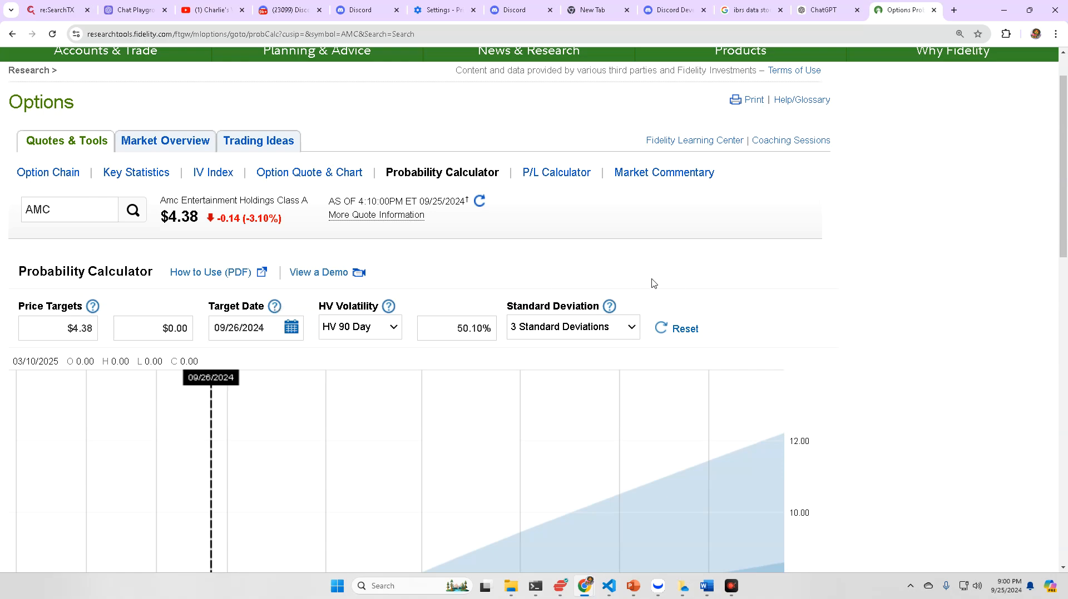
mouse_move(519, 275)
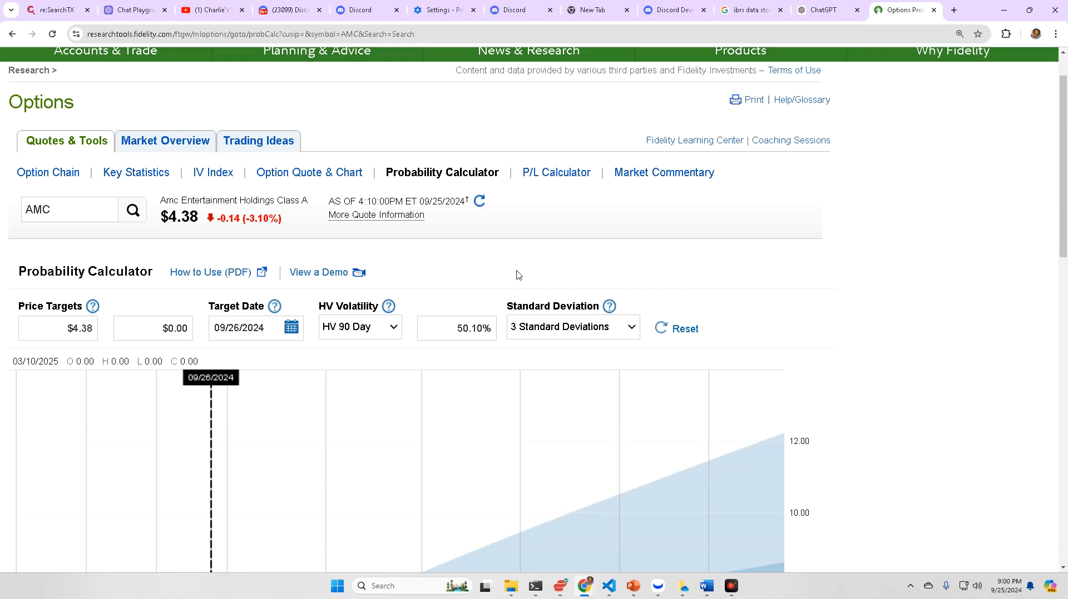
Bring up AMC's option chain and scroll through the September 27 calls and puts by strike.
click(48, 172)
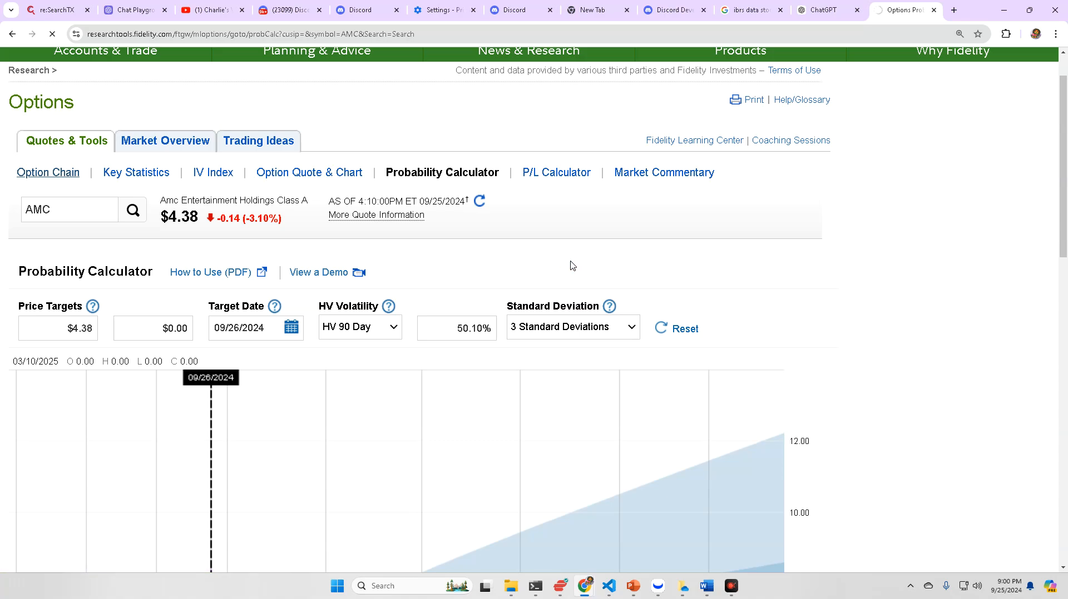
click(48, 171)
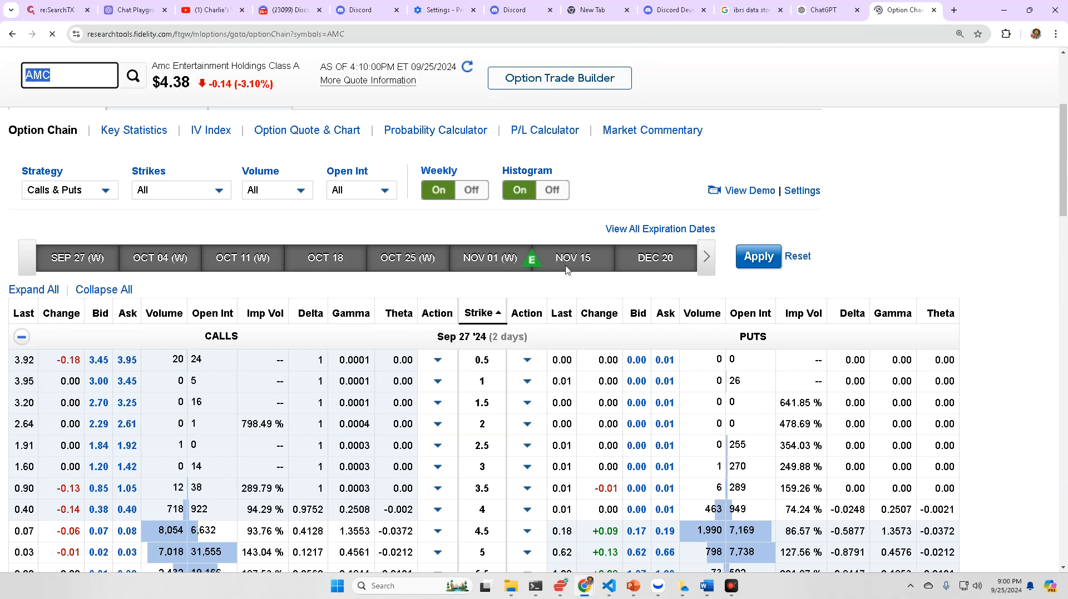
scroll(down, 3)
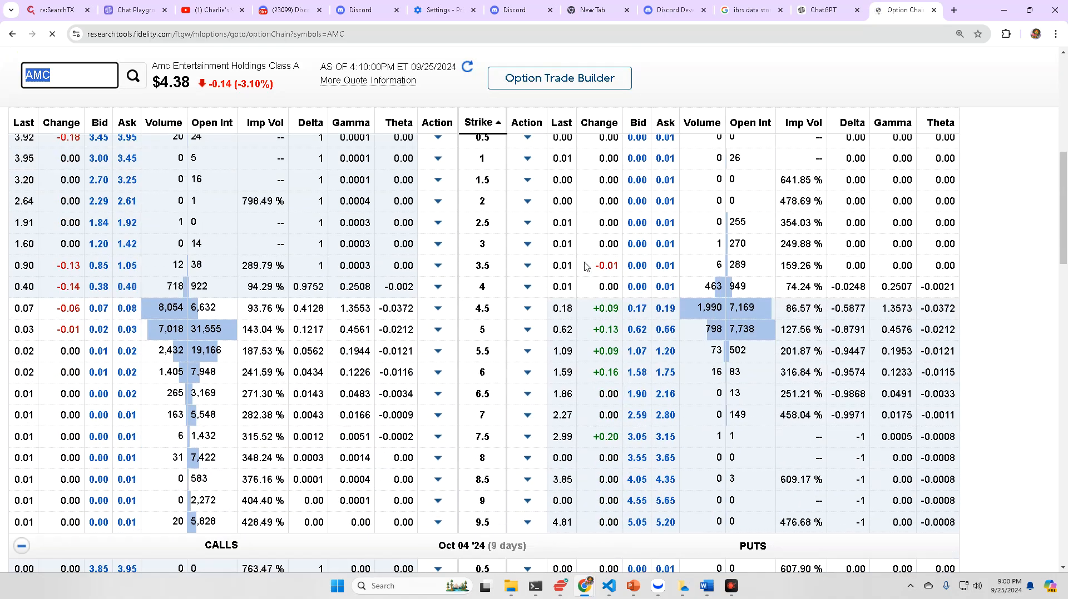